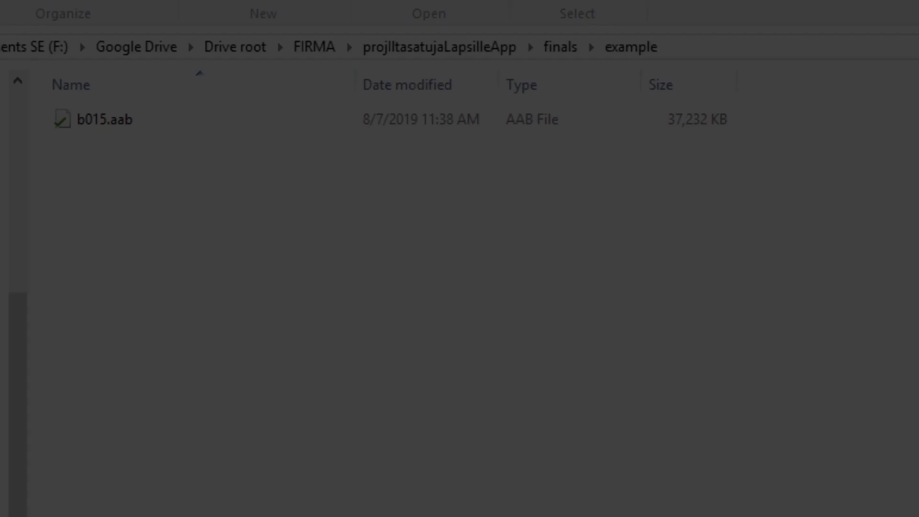
# Step: Download the bundletool-all-0.10.2 jar into the example folder and open a command window there
pyautogui.click(104, 119)
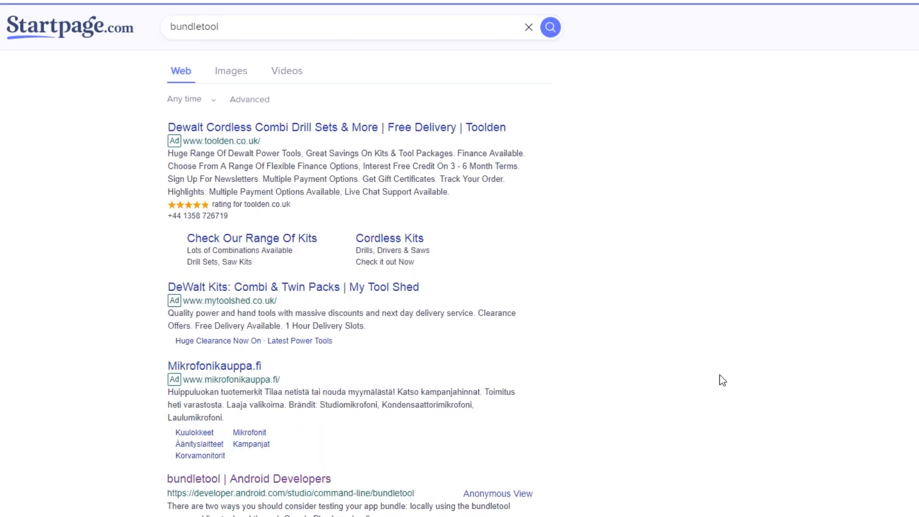
pyautogui.scroll(-3)
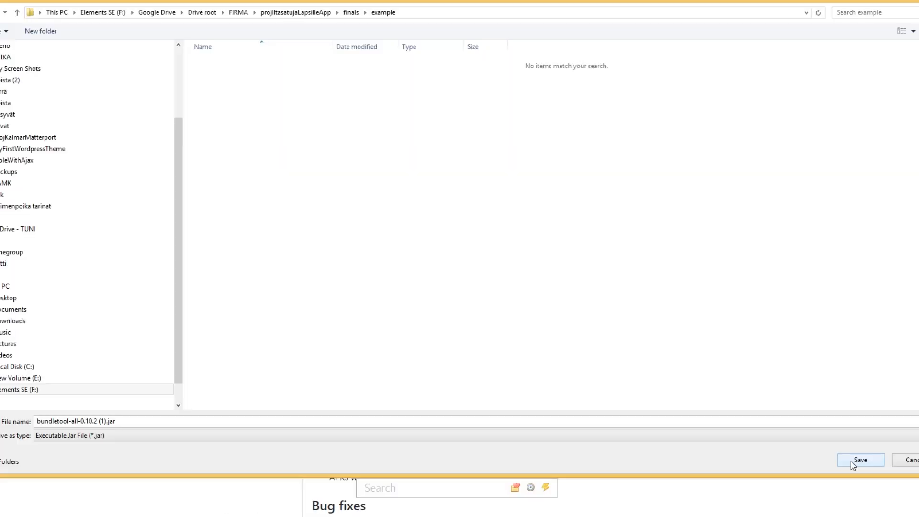
pyautogui.click(859, 460)
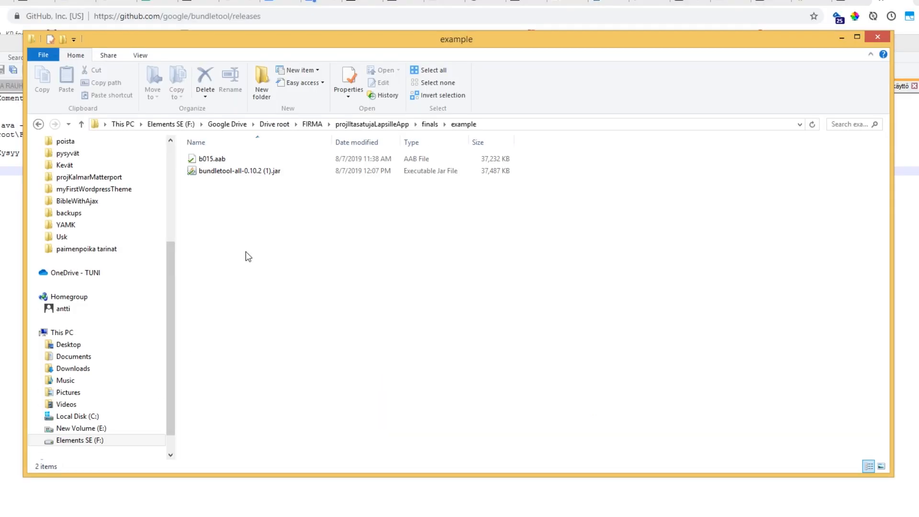
pyautogui.rightClick(246, 255)
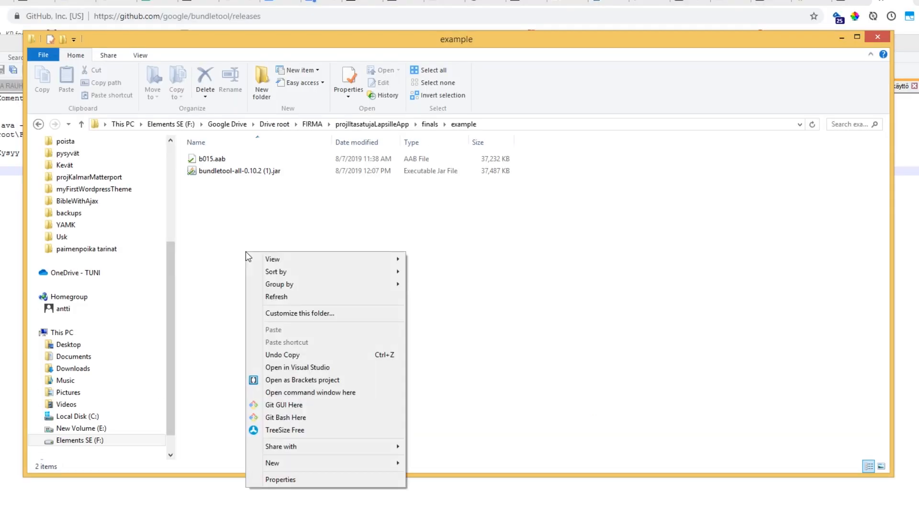
pyautogui.click(310, 392)
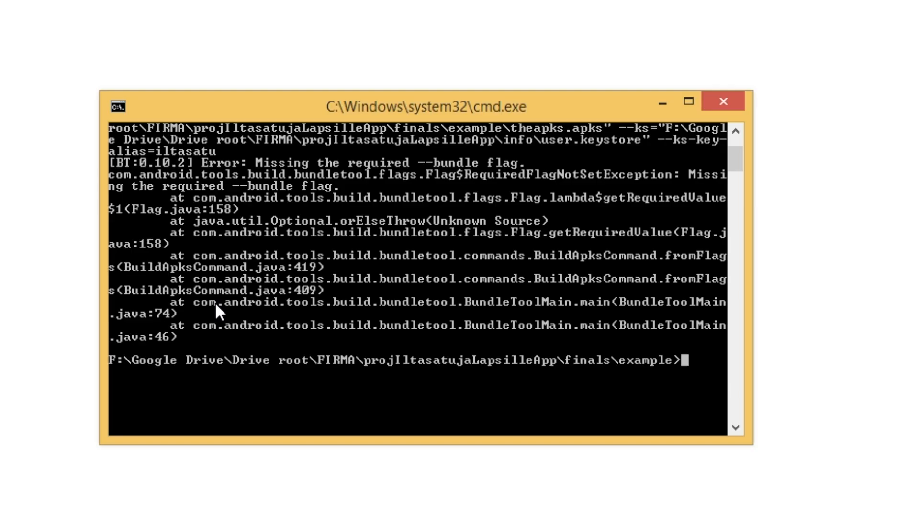
# Step: Start a java -jar command and copy the bundletool jar's full path from Explorer
pyautogui.write('ja')
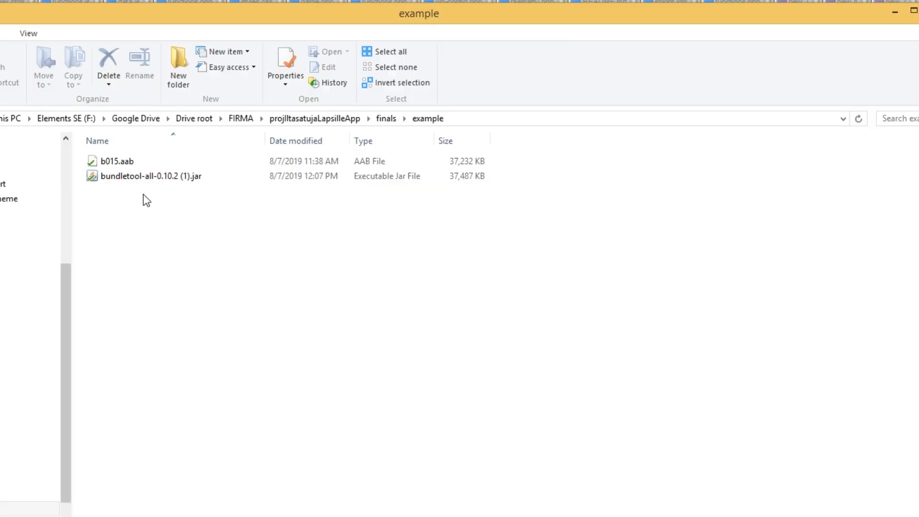
pyautogui.click(155, 175)
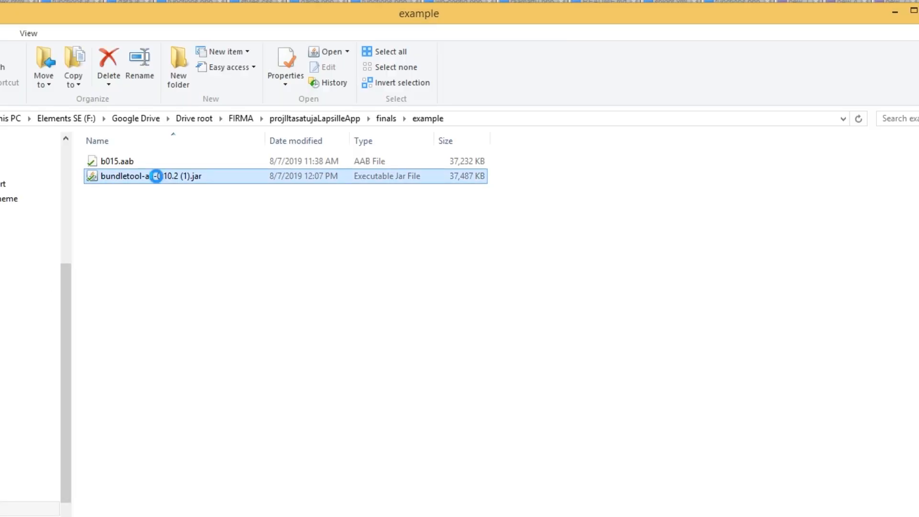
pyautogui.rightClick(149, 176)
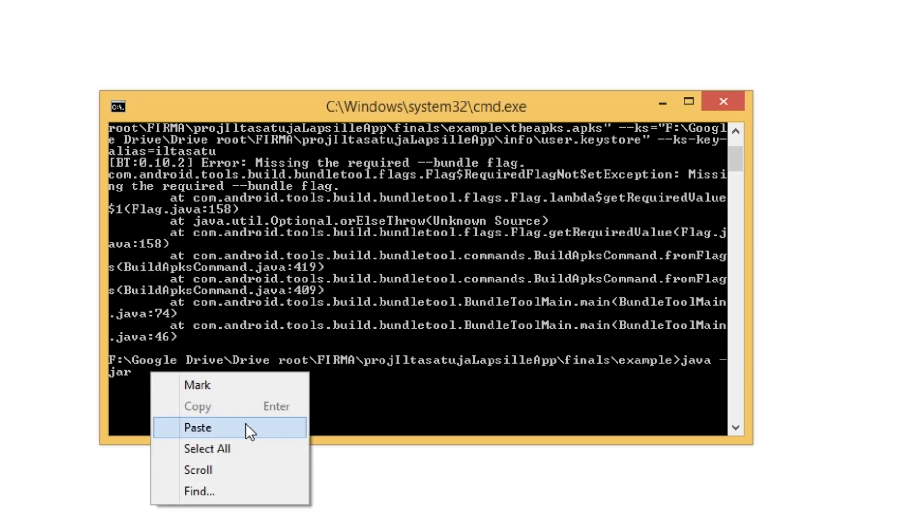
# Step: Paste the jar path, add build-apks --bundle with the quoted b015.aab path, and begin --output
pyautogui.click(196, 428)
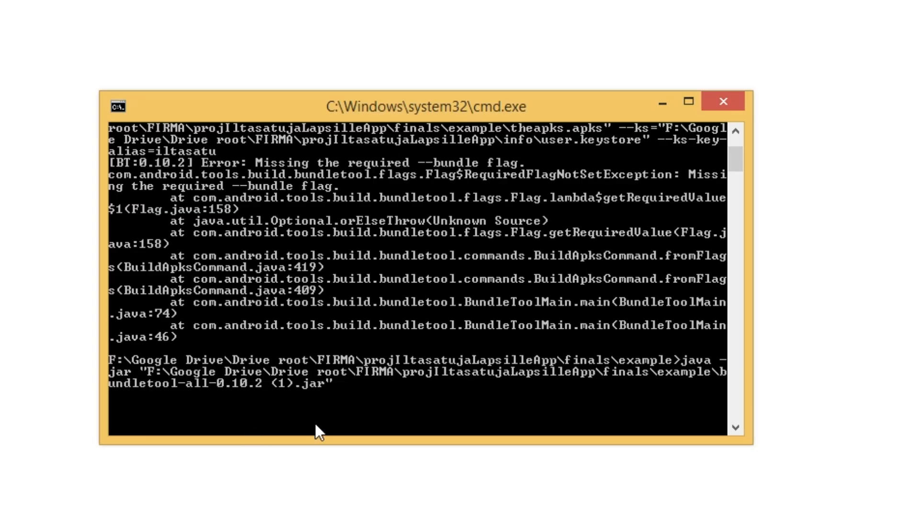
pyautogui.write('build-apks')
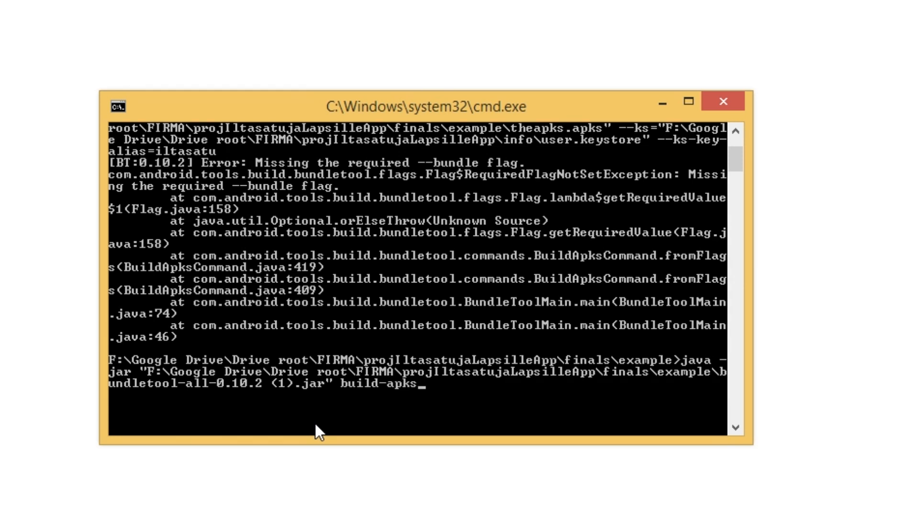
pyautogui.write('--bundle')
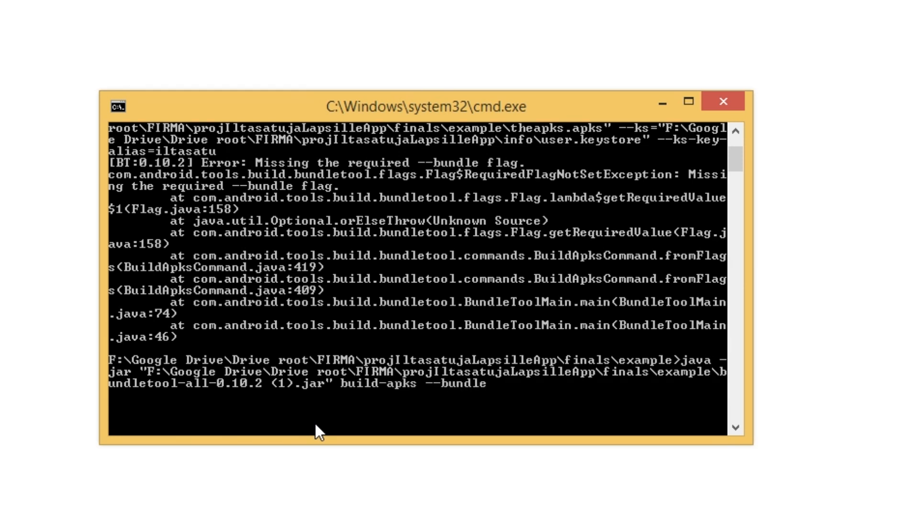
pyautogui.write('=')
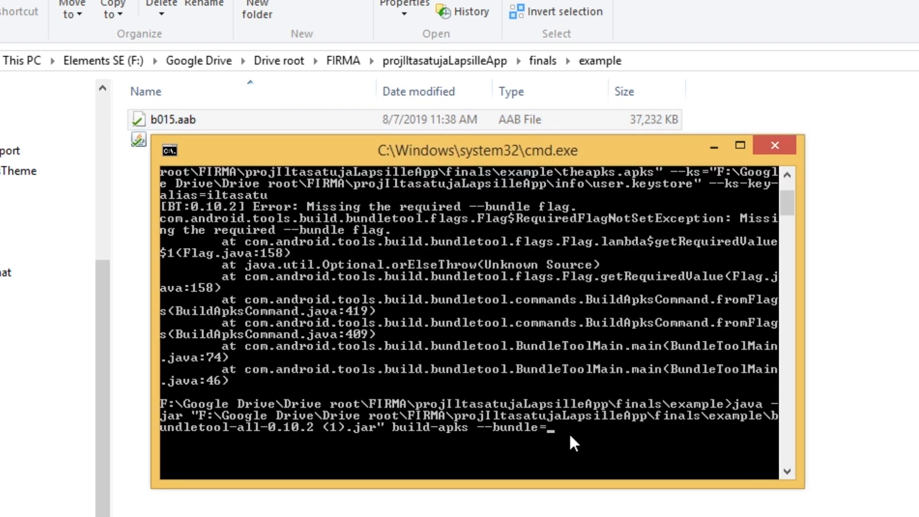
pyautogui.write('"F:\\Google Drive\\Drive root\\FIRMA\\projIltasatujaLapsilleApp\\finals\\example\\b015.aab"')
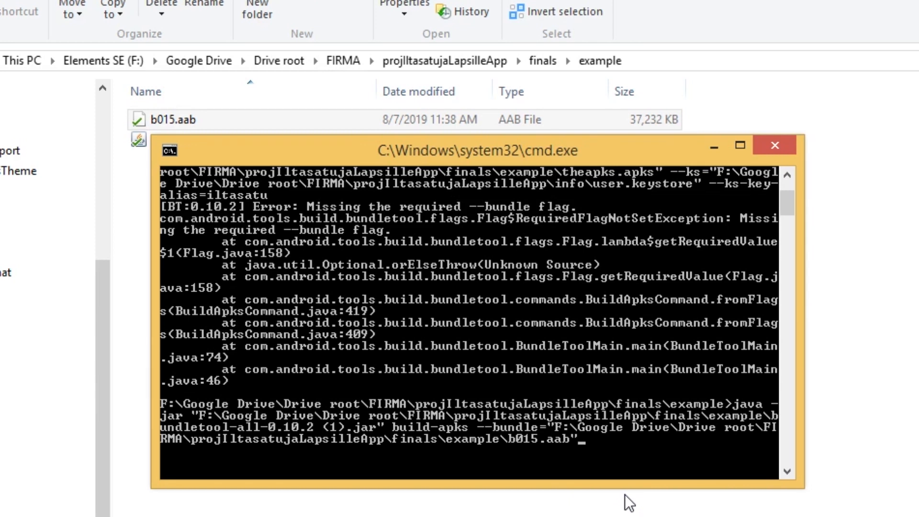
pyautogui.write('--out')
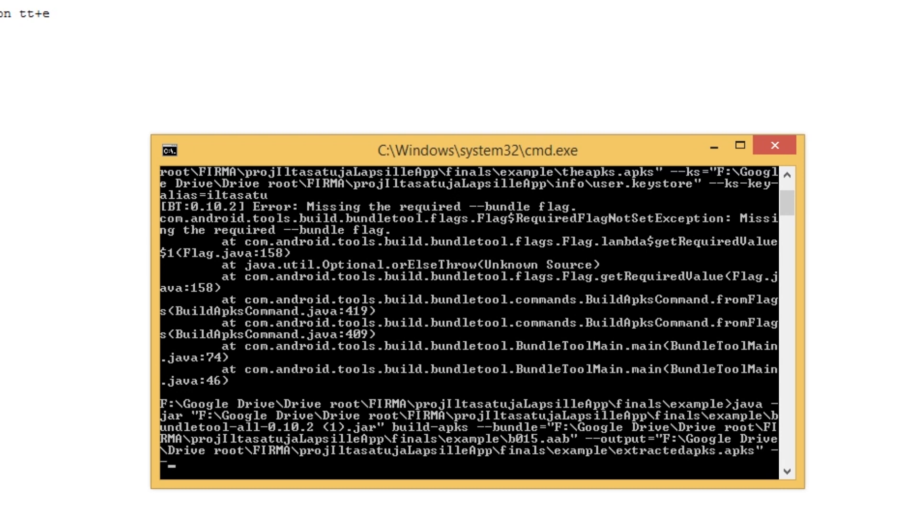
# Step: Add --ks with the user.keystore path and key alias iltasatu, then run the command
pyautogui.write('ks')
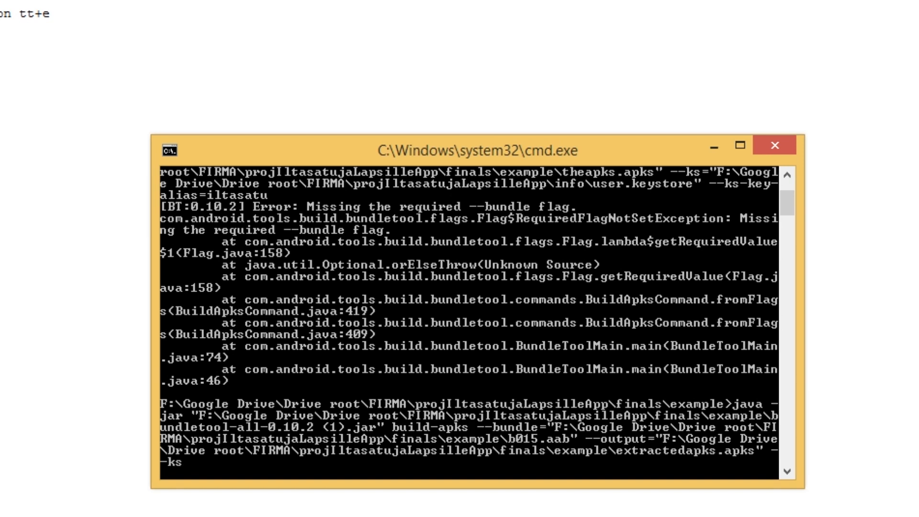
pyautogui.write('=')
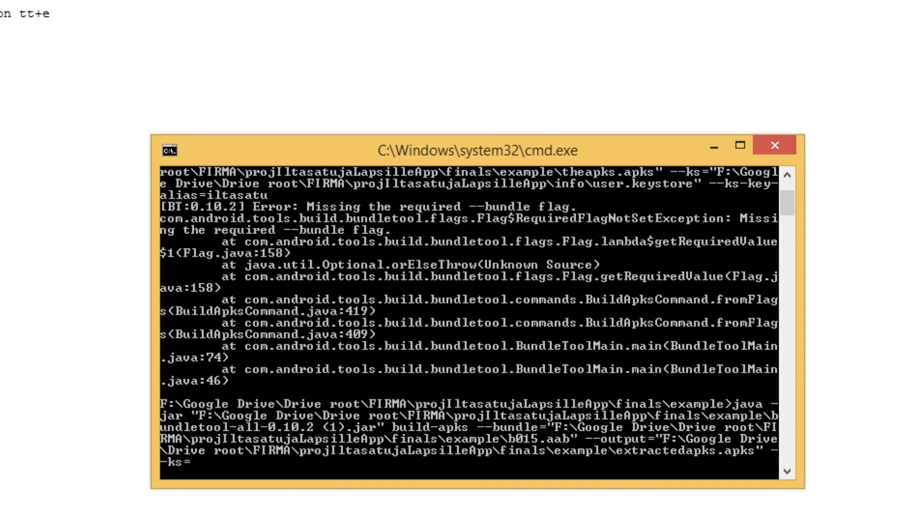
pyautogui.rightClick(100, 262)
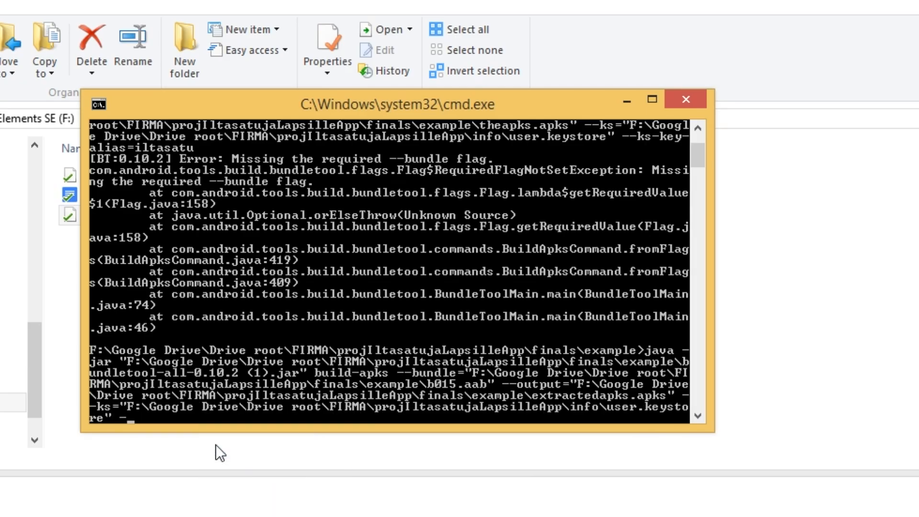
pyautogui.write('--ks-key-alia')
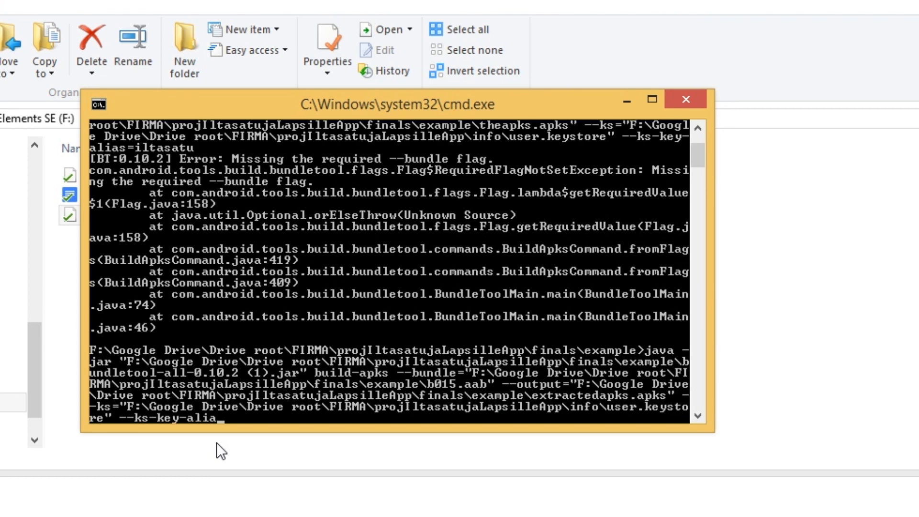
pyautogui.write('s=iltasatu')
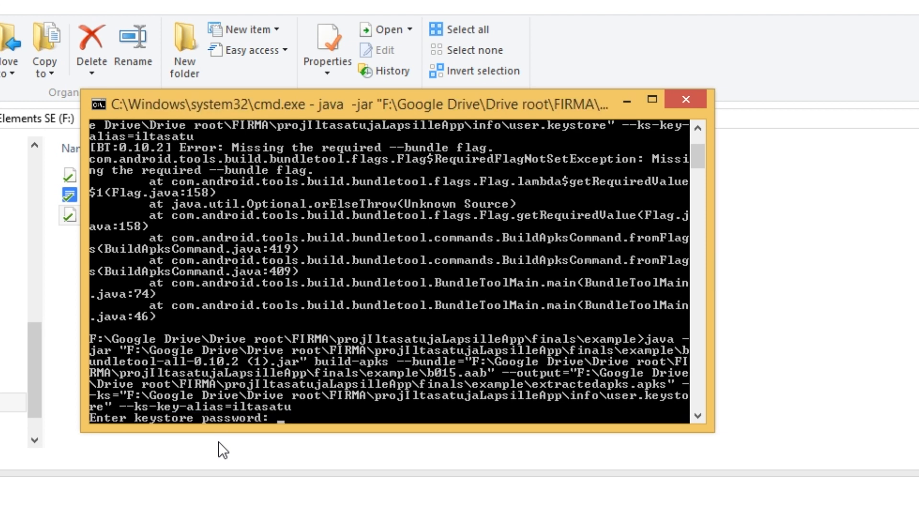
# Step: Extract extractedapks.apks and open its standalones folder holding the arm64_v8a and armeabi_v7a APKs
pyautogui.scroll(-3)
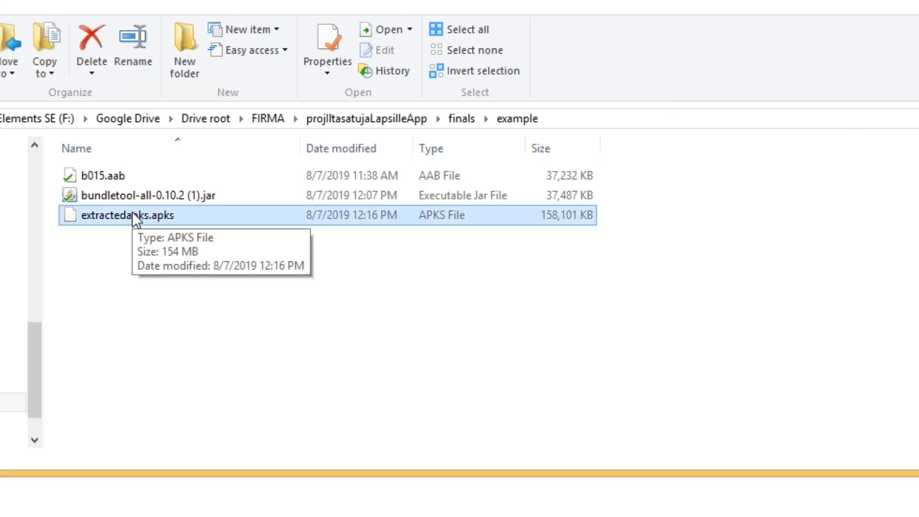
pyautogui.rightClick(126, 215)
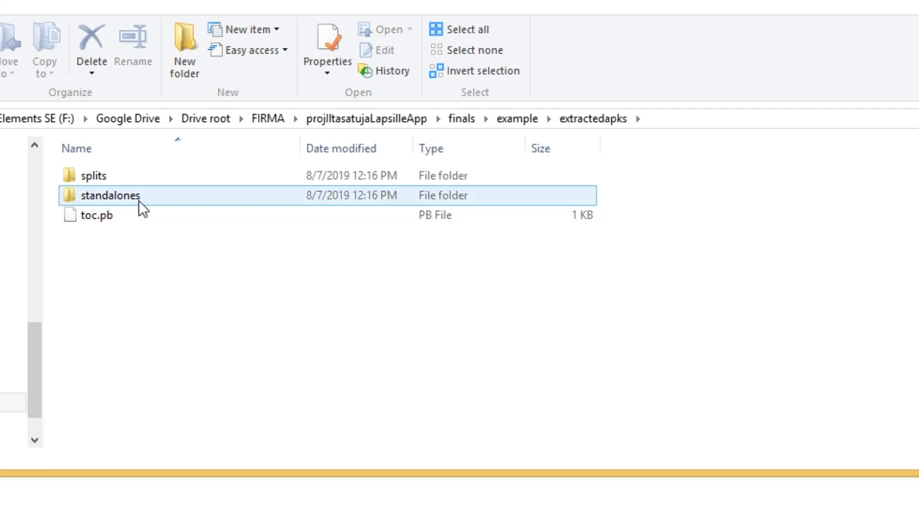
pyautogui.doubleClick(109, 195)
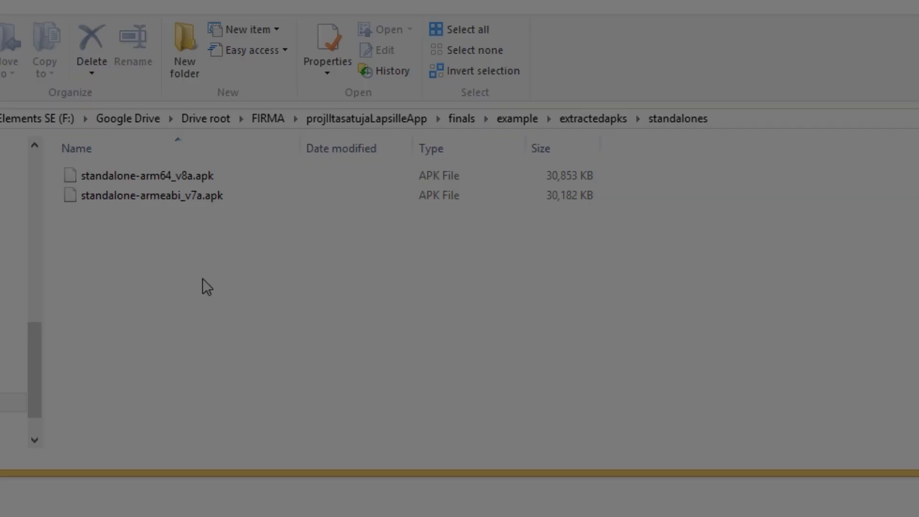